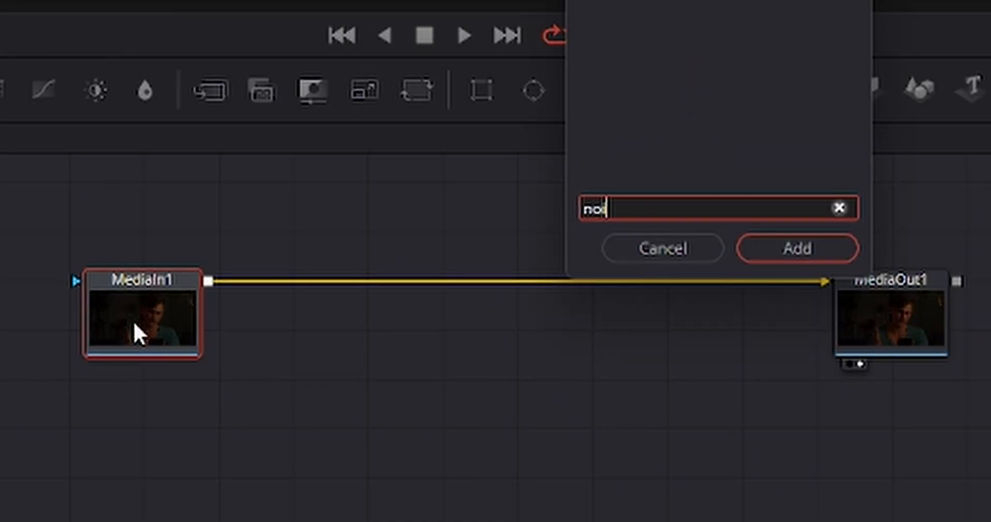
- Add a Magic Mask node between MediaIn1 and MediaOut1 to isolate the subject
{"action": "left_click", "coordinate": [798, 247]}
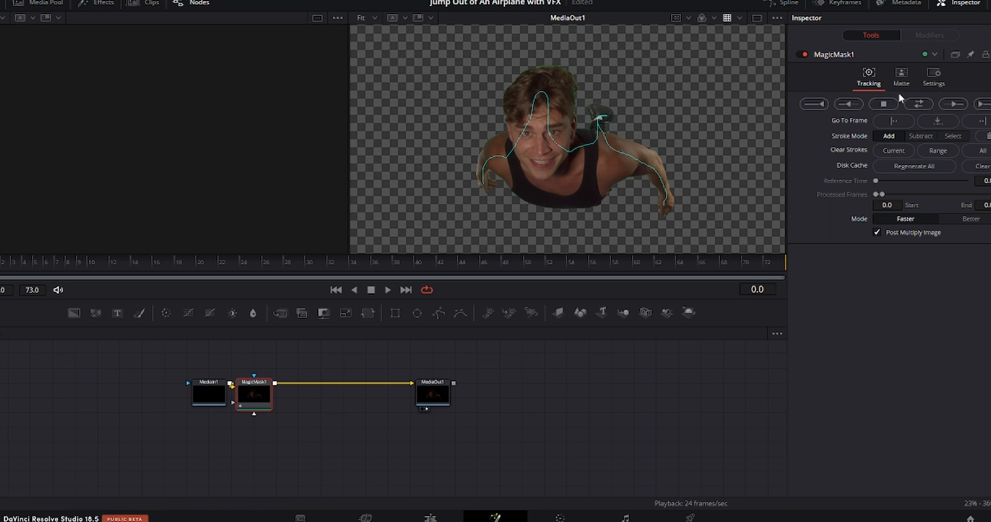
- Dilate the MagicMask1 matte edge slightly to about 0.0032 in the Matte settings
{"action": "left_click", "coordinate": [900, 77]}
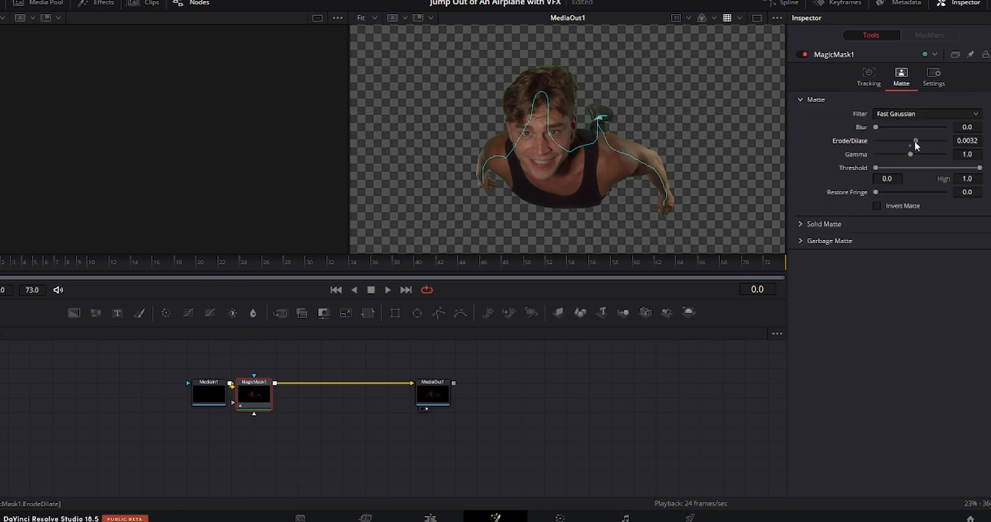